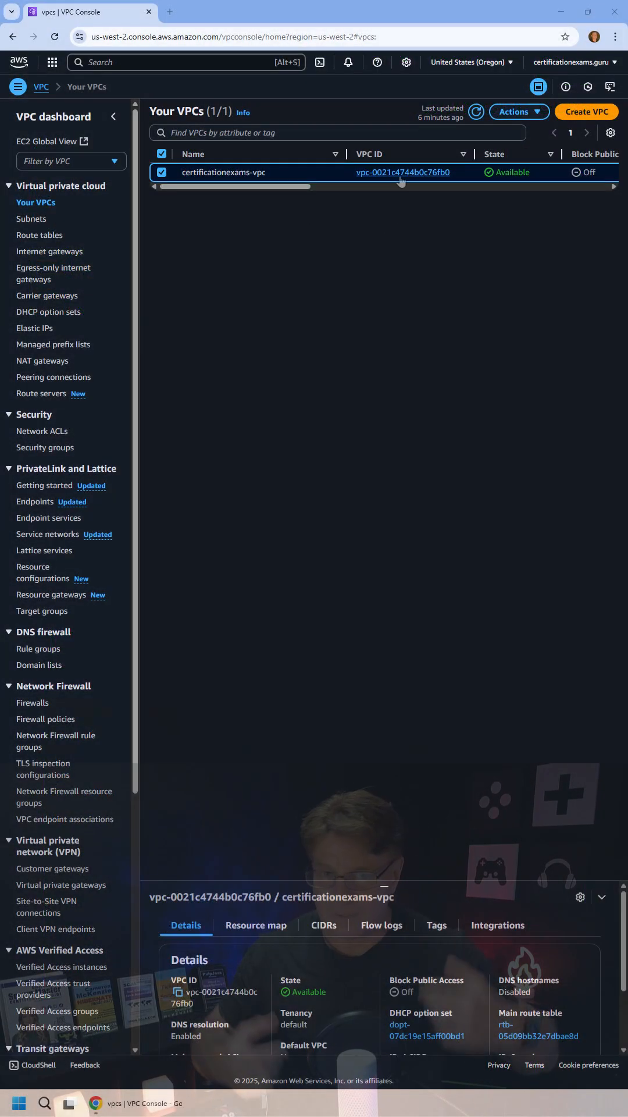
Open the certificationexams-vpc details and scroll through its resource map
click(403, 172)
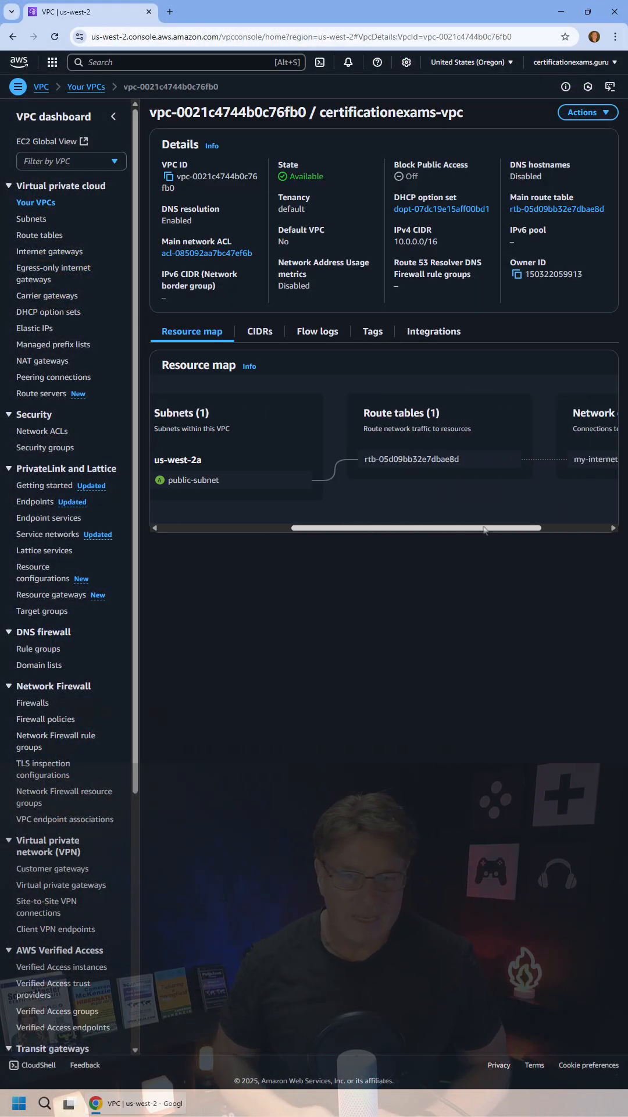
scroll(right, 3)
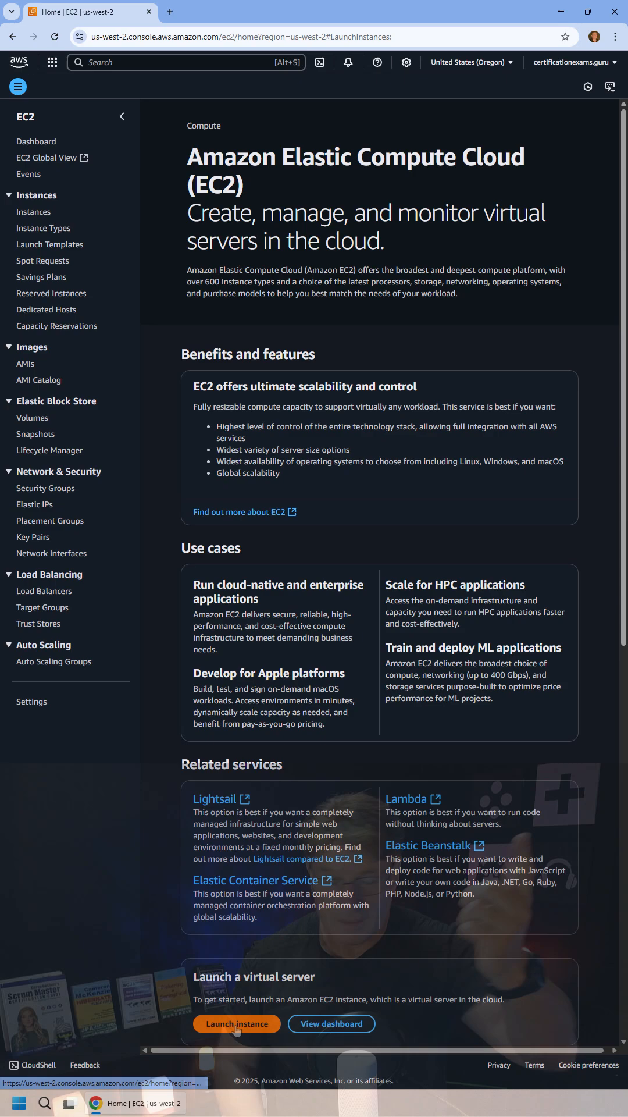
Name a new instance public-web-server and enable auto-assign public IP
click(237, 1024)
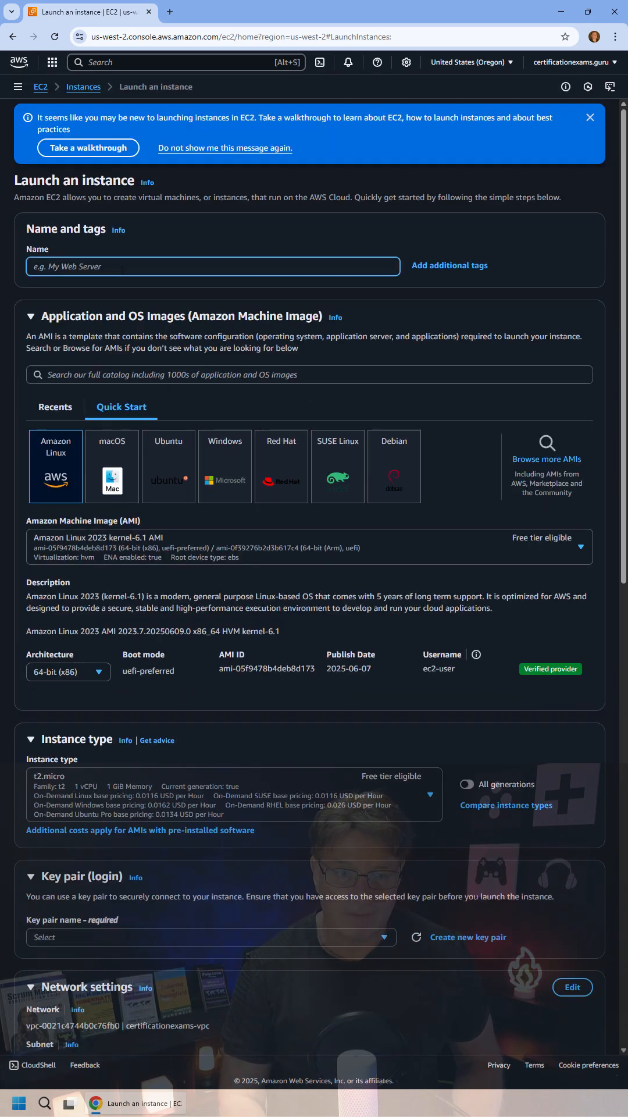
text(public-web-server)
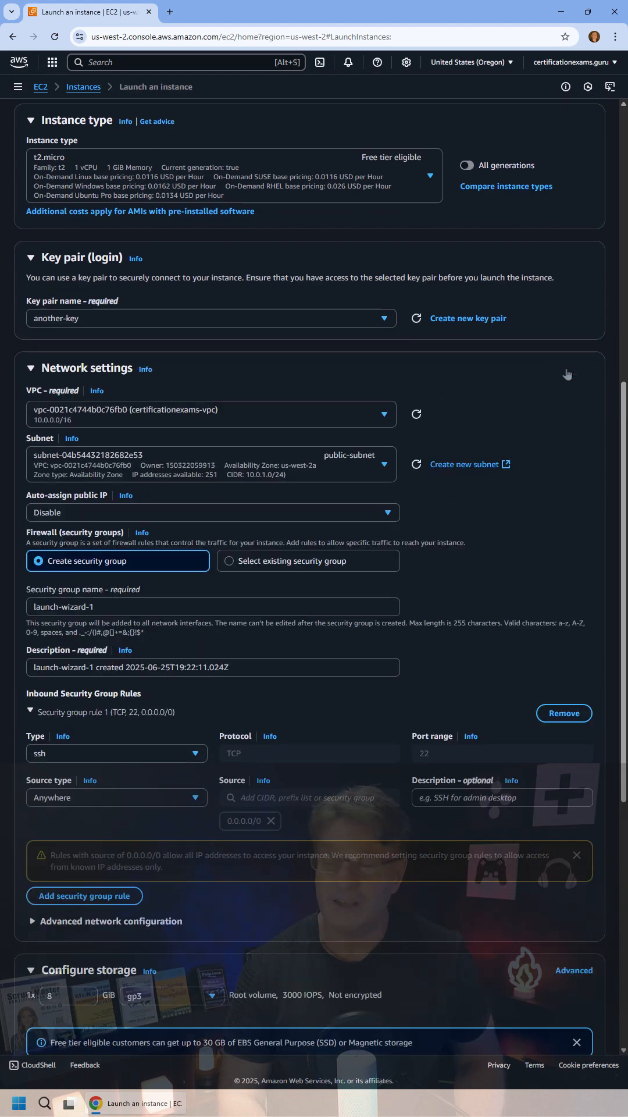
click(211, 512)
text(all-access-pass)
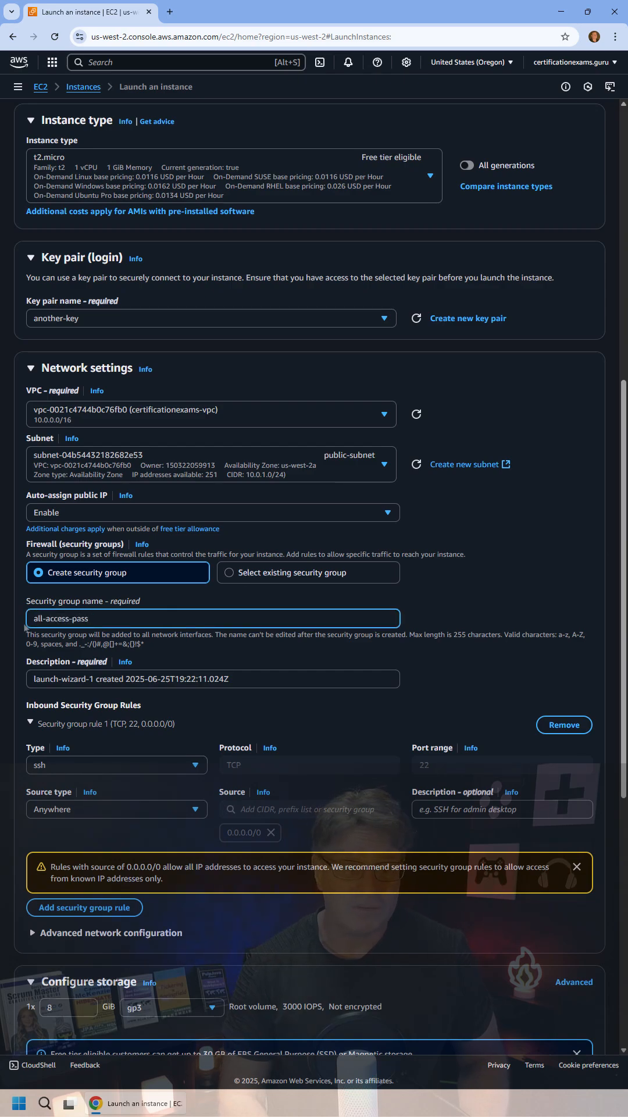
Add an All TCP inbound rule from anywhere described 'all access', then scroll to Advanced details
scroll(down, 3)
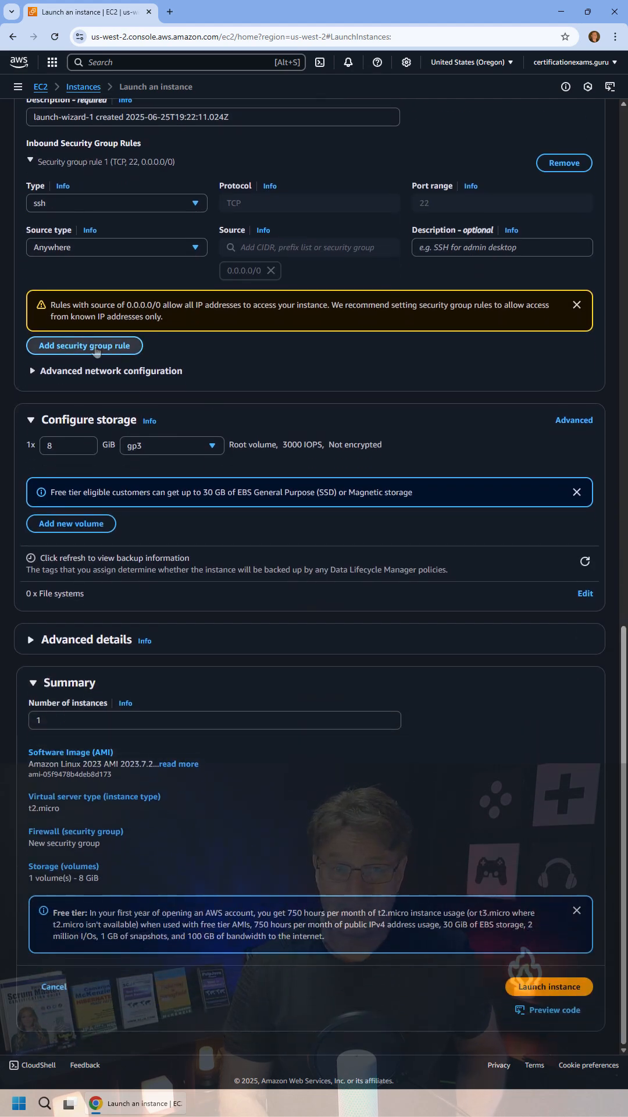
click(83, 345)
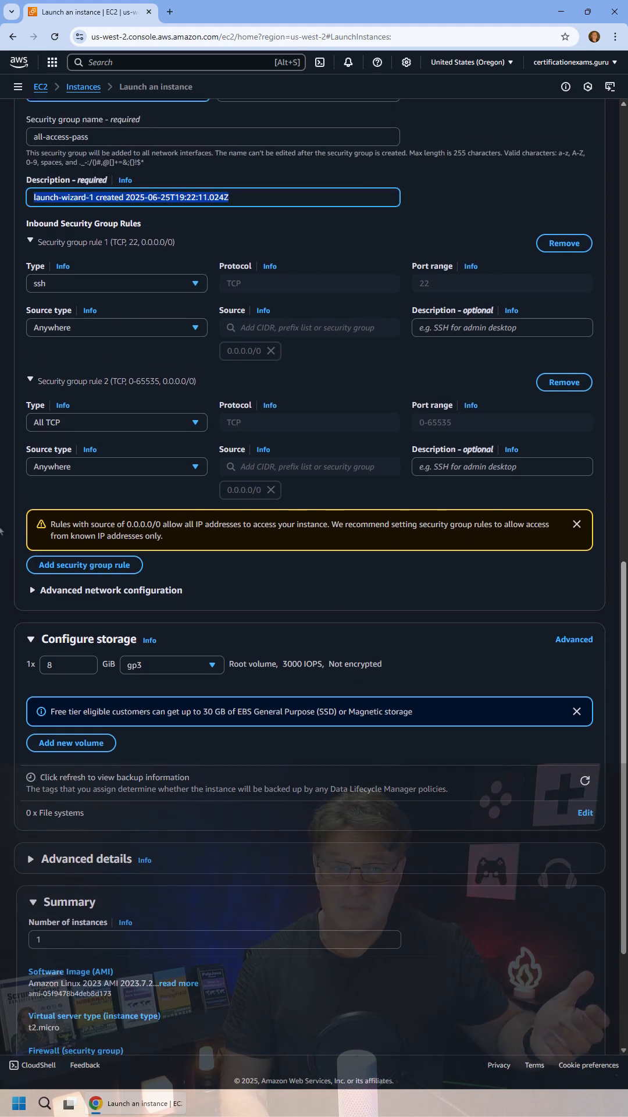
text(all access)
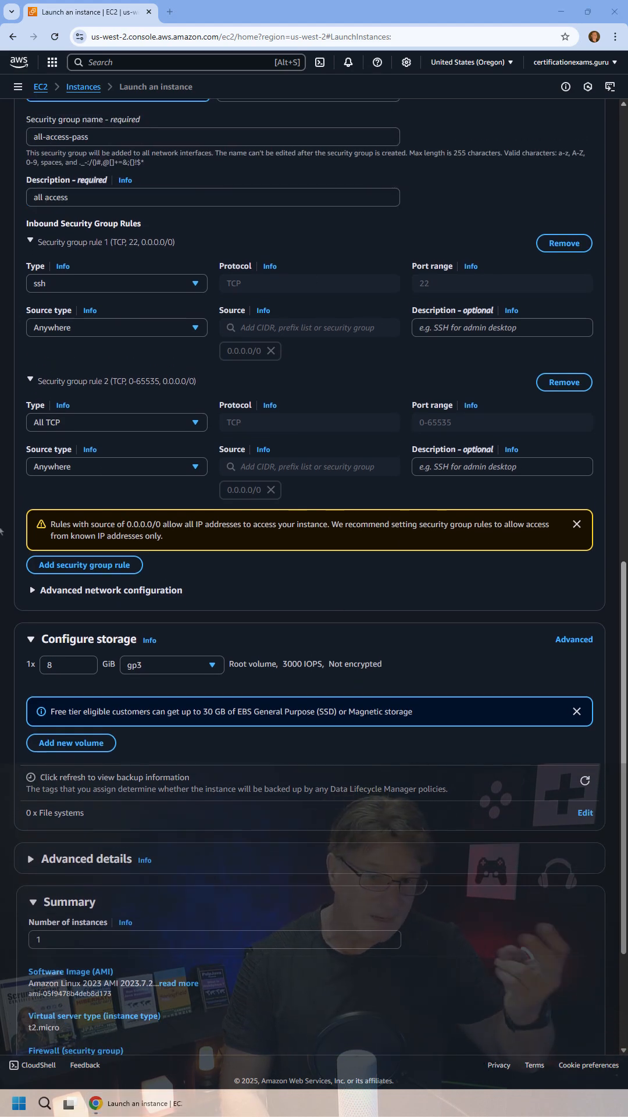
scroll(down, 3)
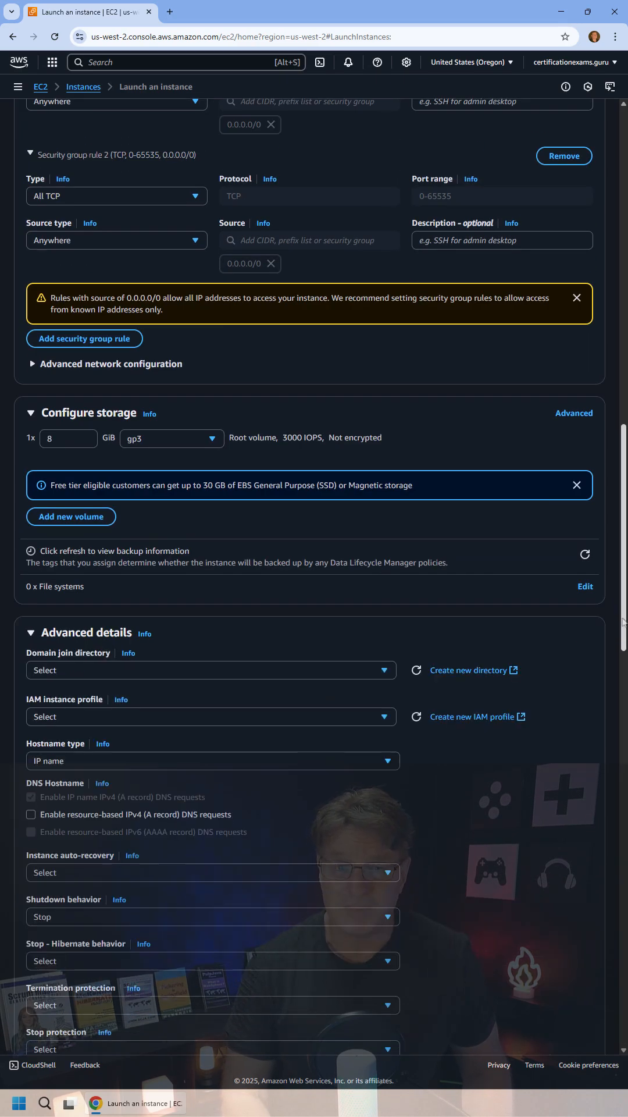
scroll(down, 3)
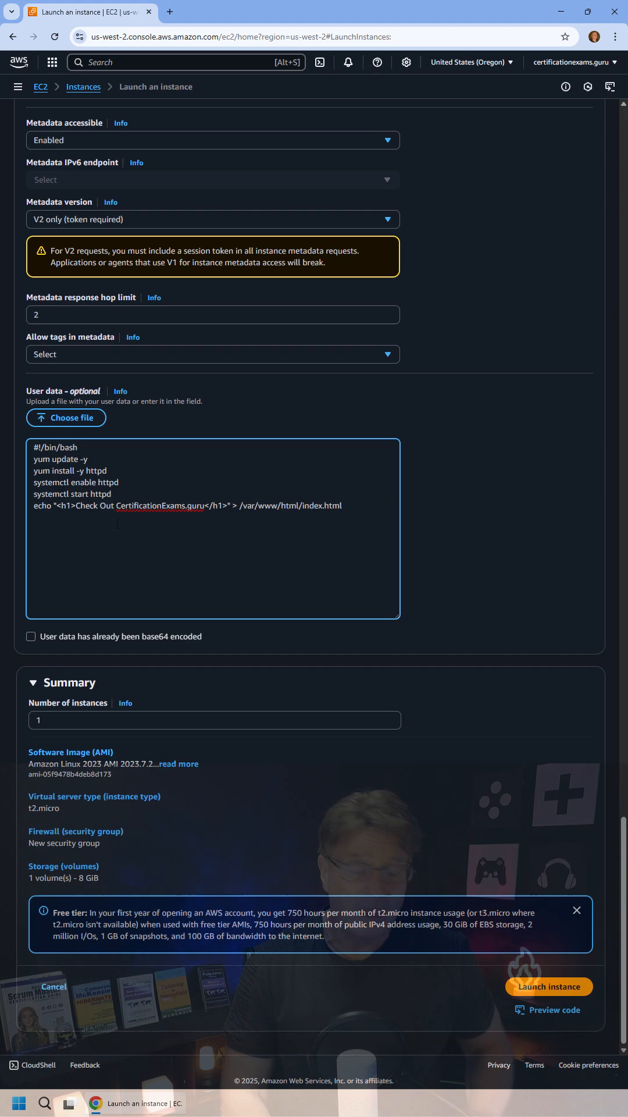
Launch the instance and proceed past the HTTPS warning to view the CertificationExams.guru page
click(549, 986)
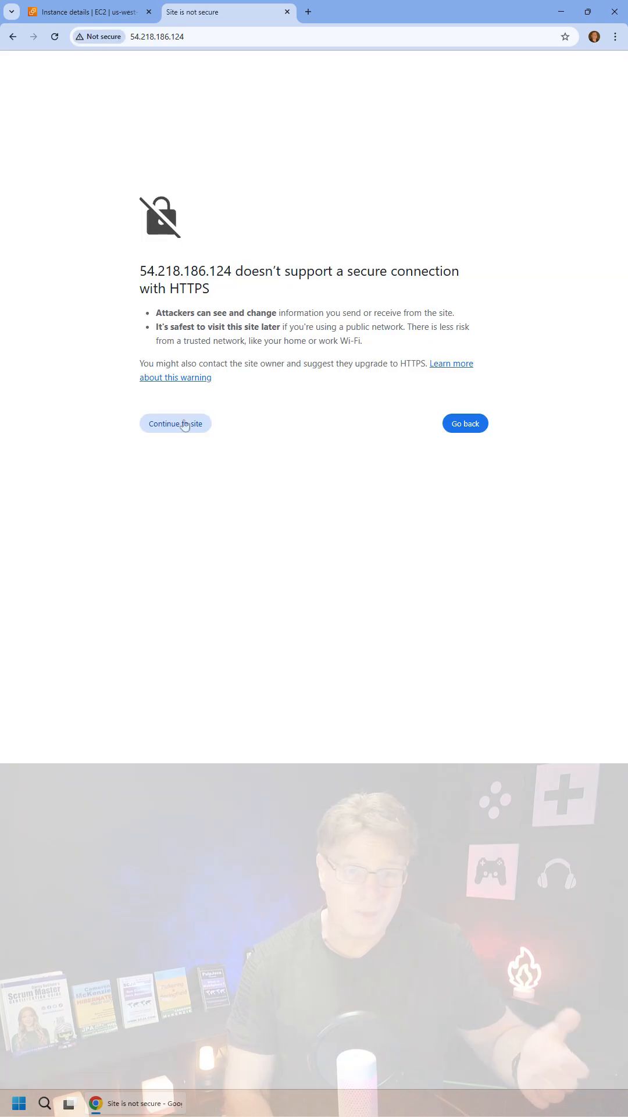
click(174, 423)
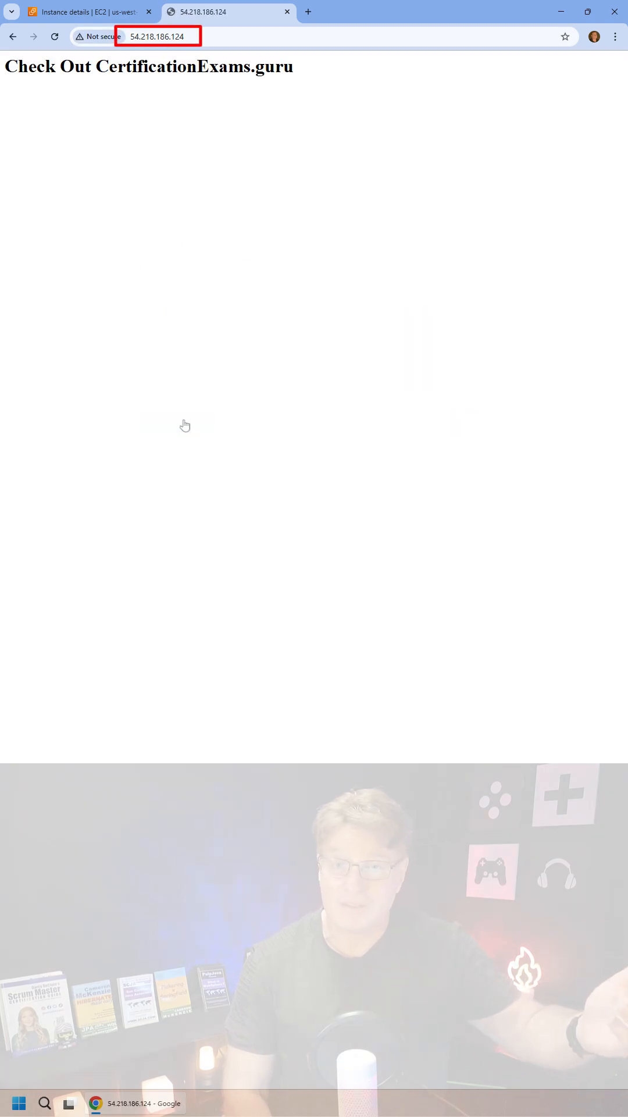